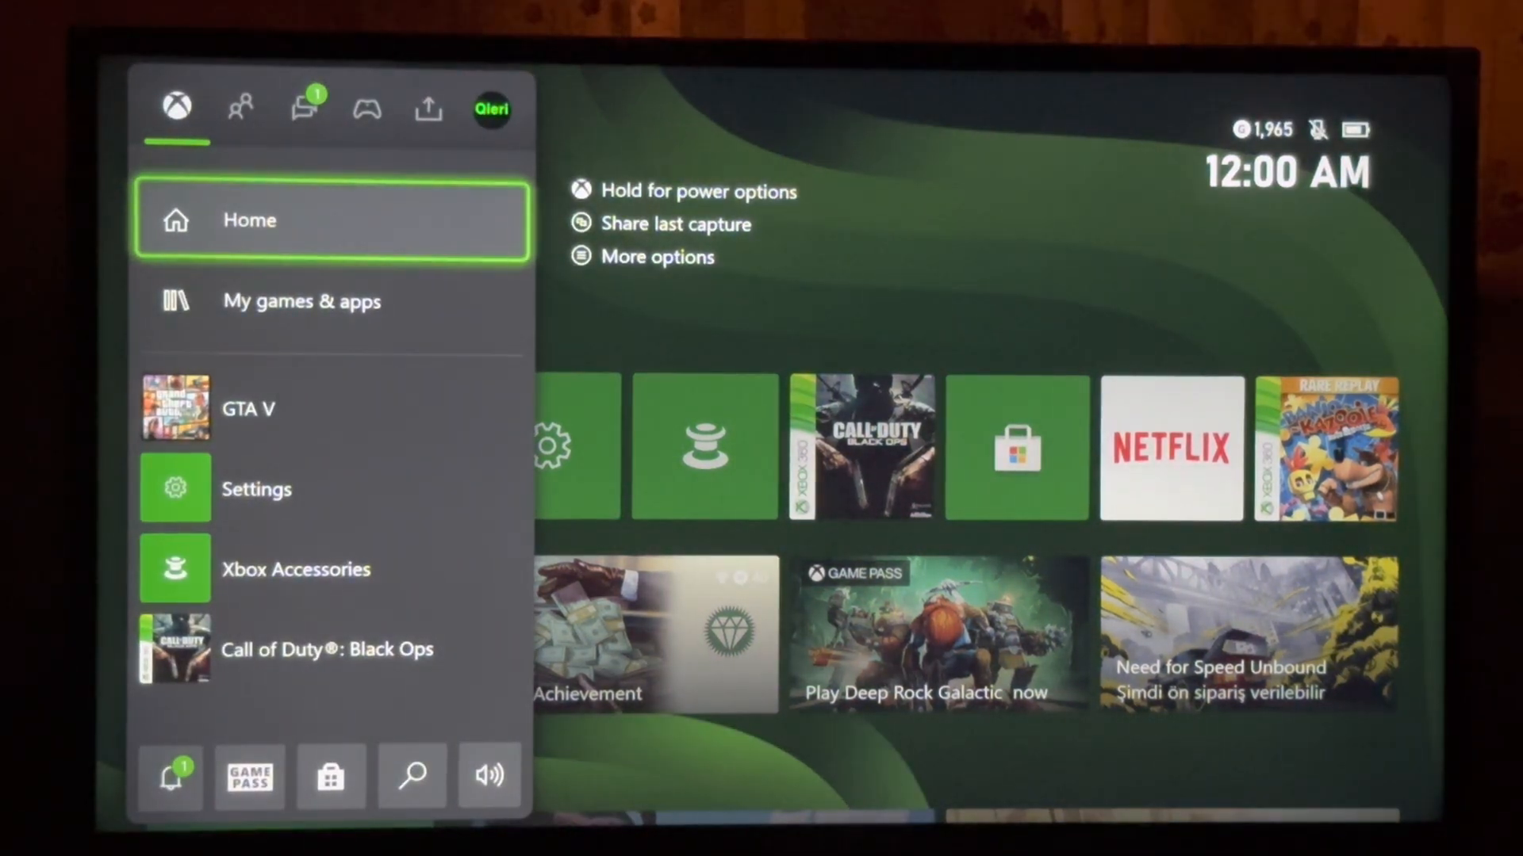
# Open Settings from the guide's Profile & system section, landing on General.
pyautogui.click(492, 108)
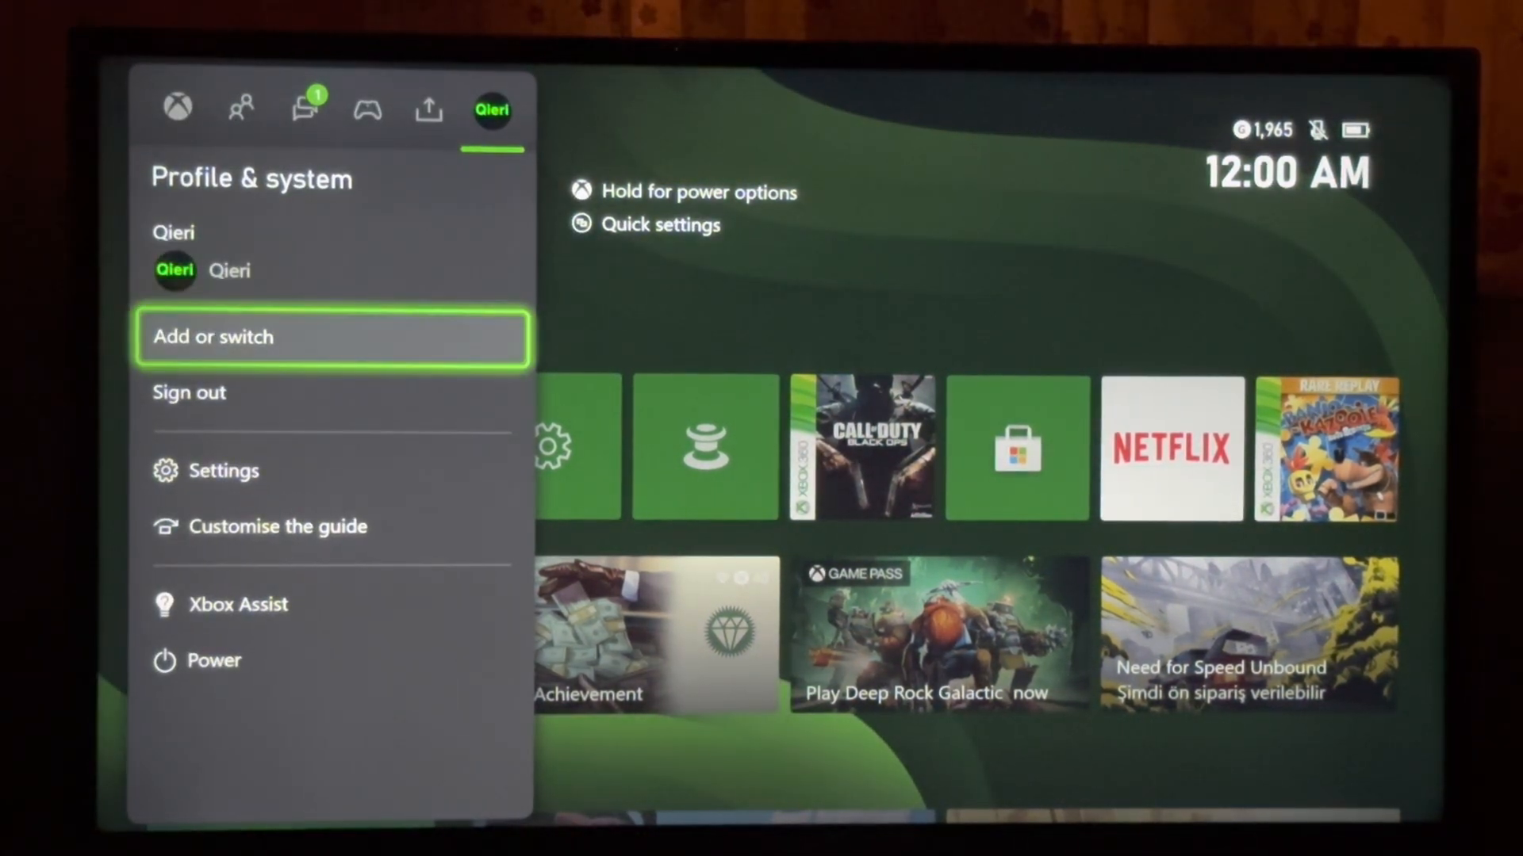
pyautogui.click(224, 470)
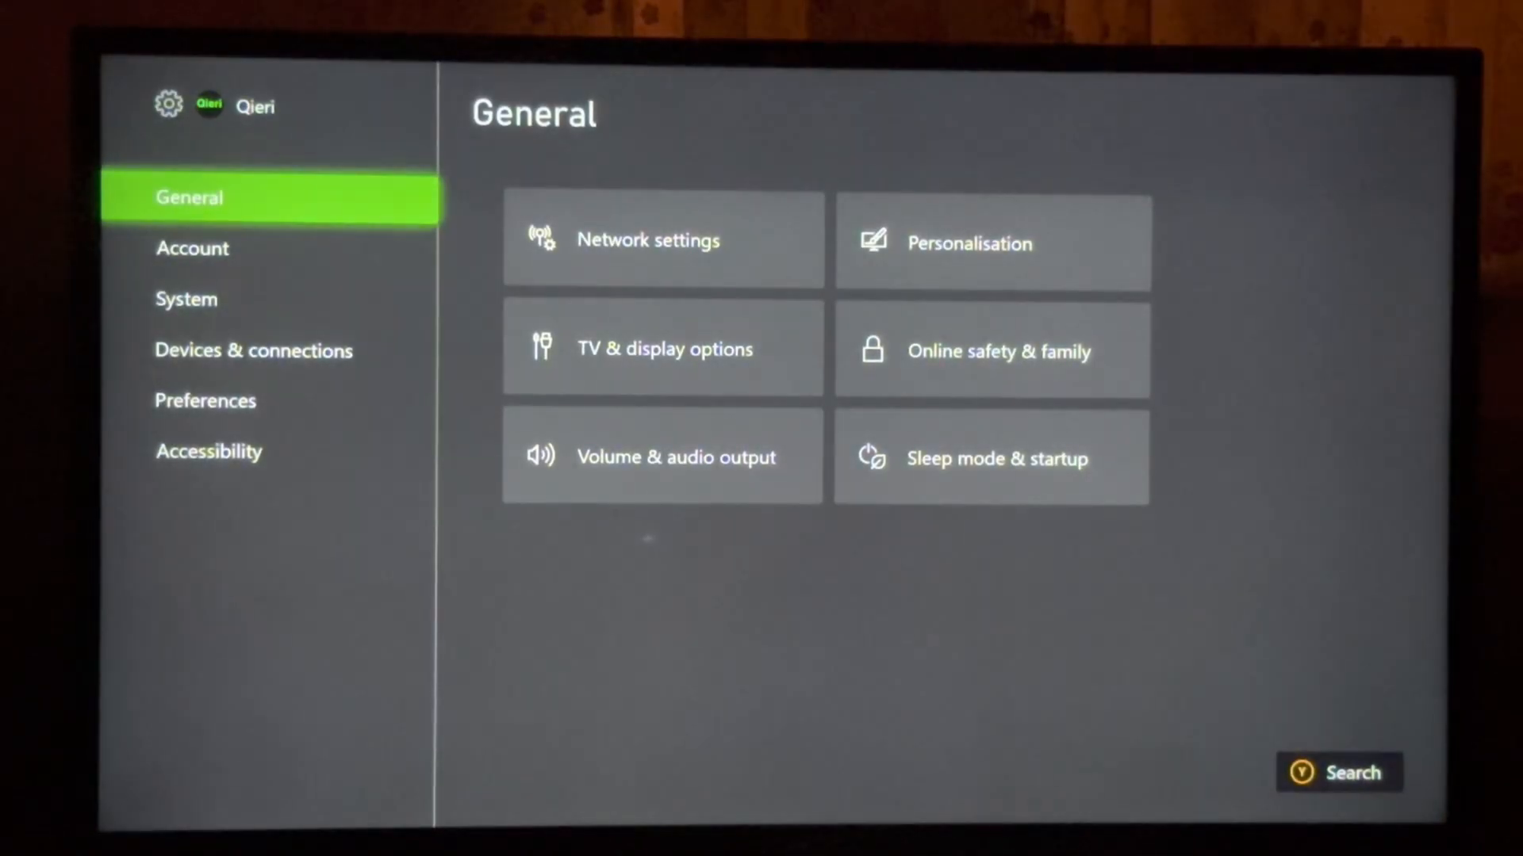
# Run the network connection test from Network settings and confirm the console is online.
pyautogui.click(662, 240)
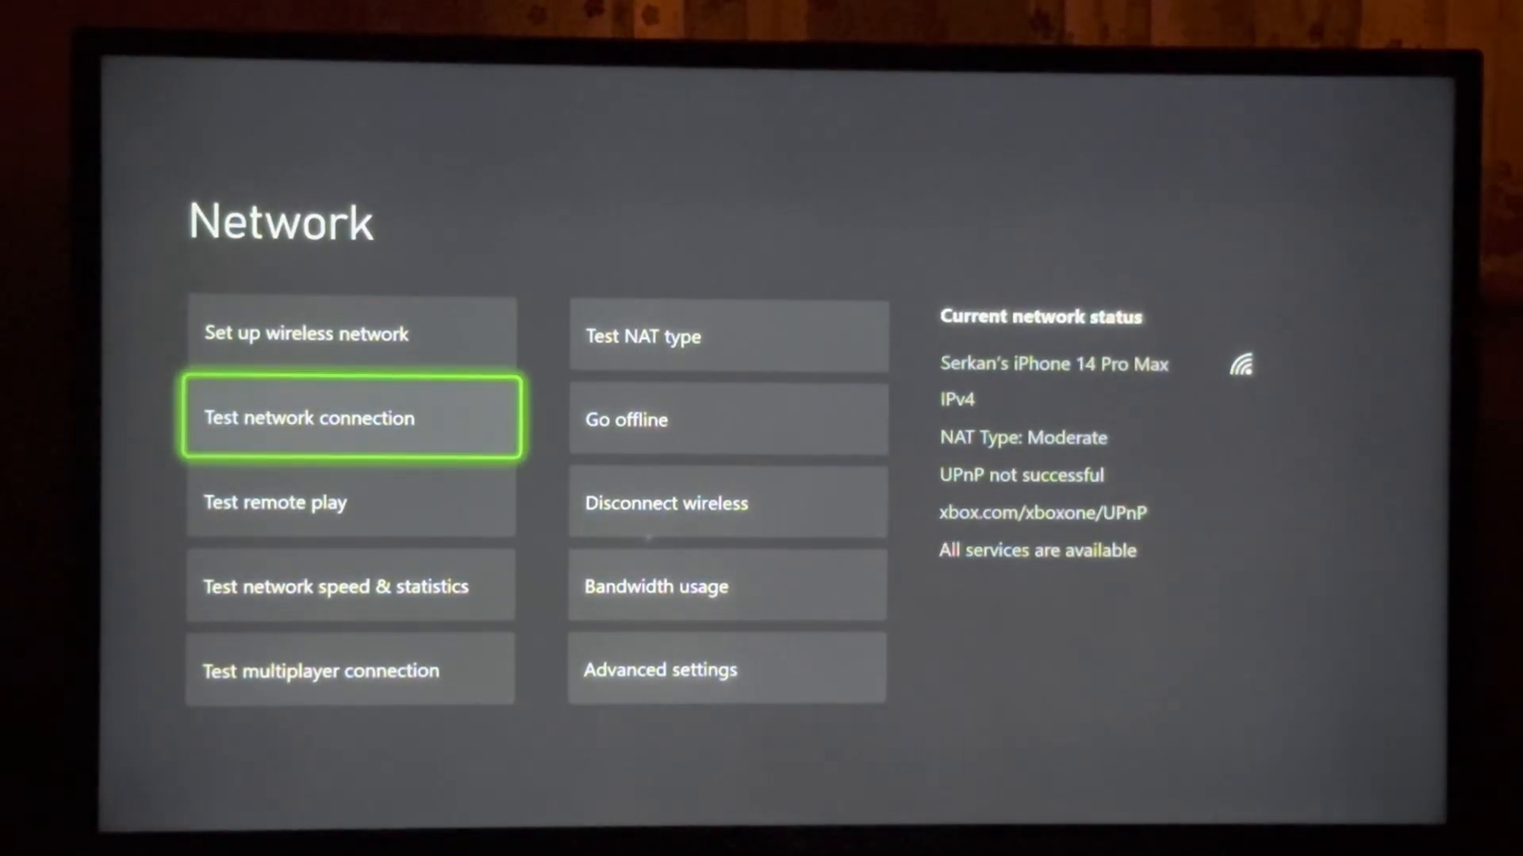
pyautogui.click(351, 419)
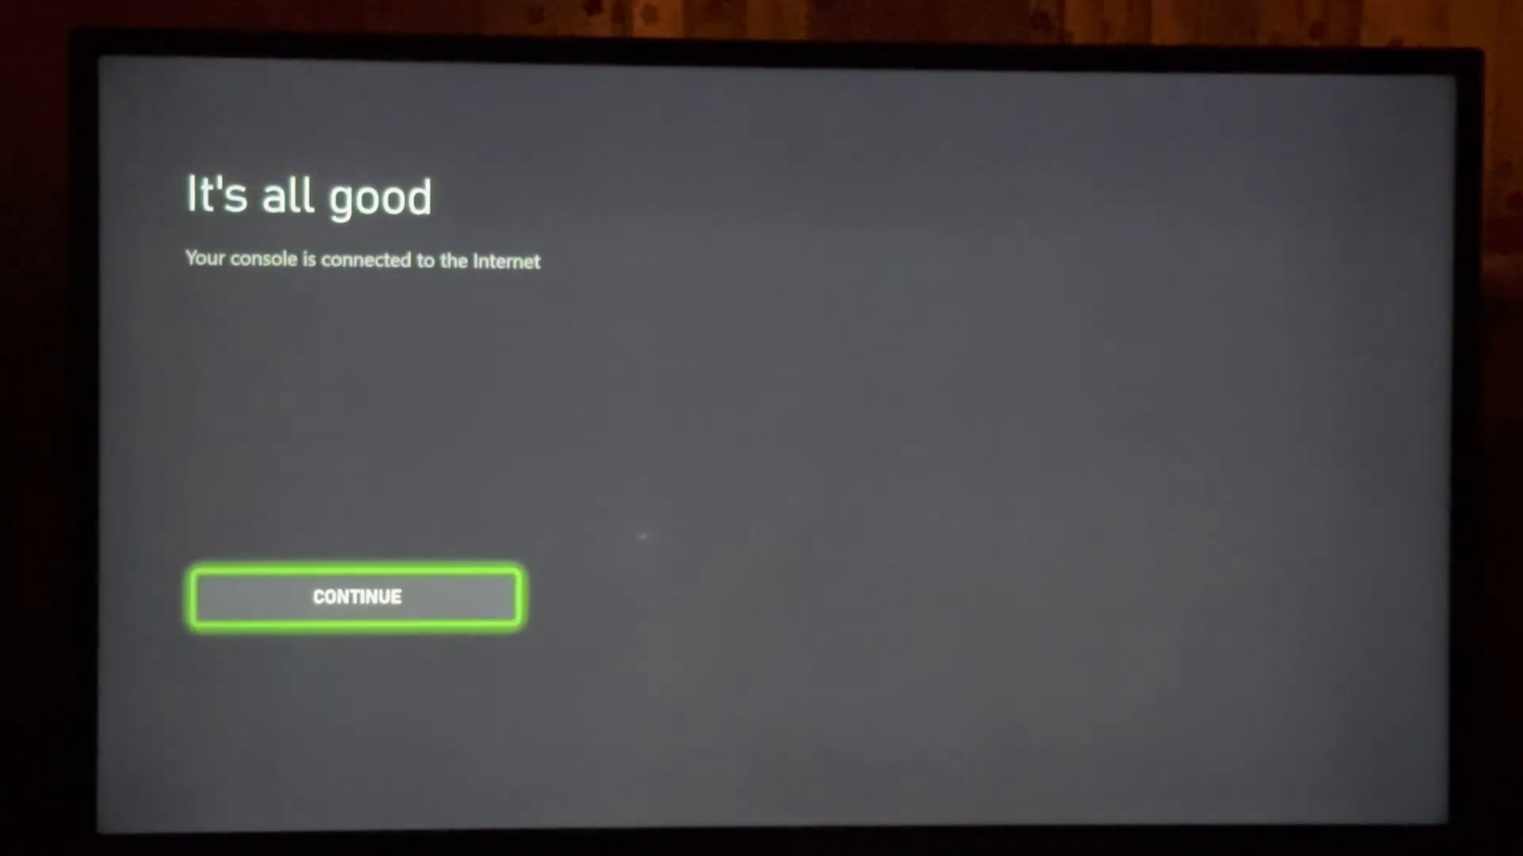
pyautogui.click(356, 597)
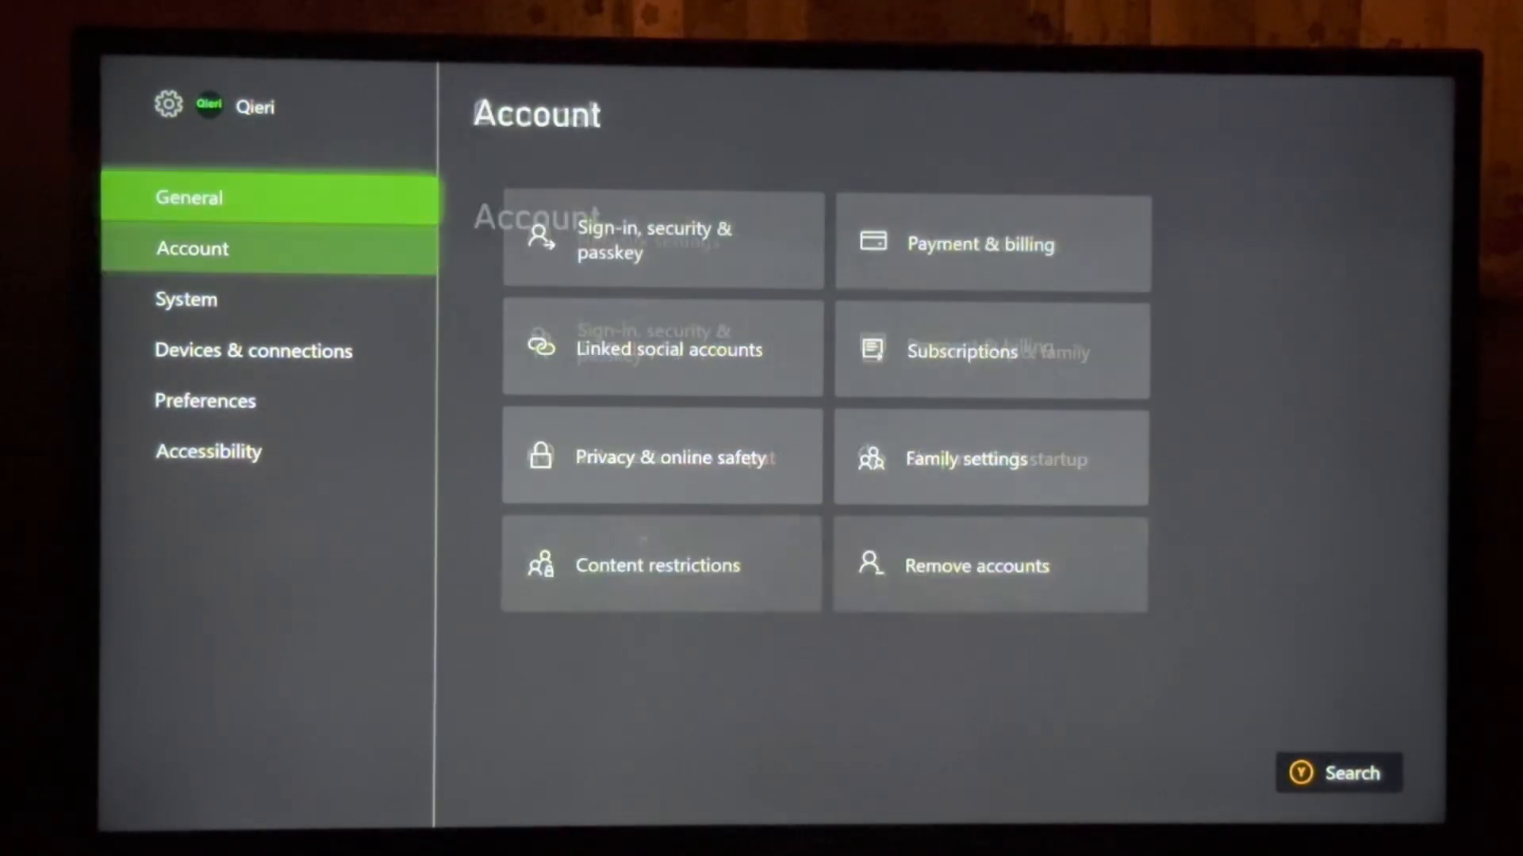
# Switch to the System category and move to the Updates tile.
pyautogui.click(186, 299)
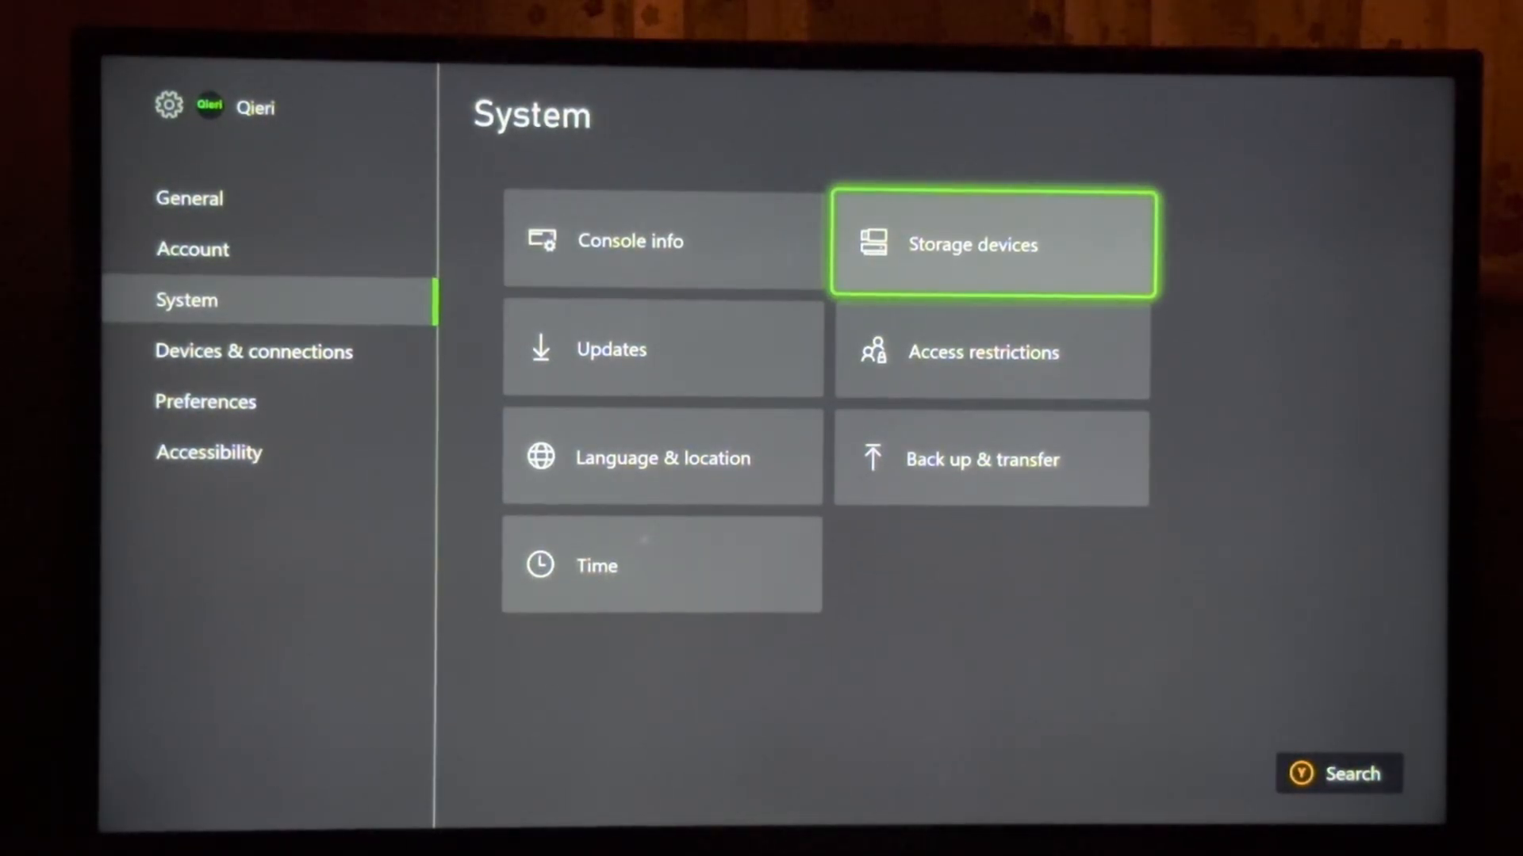
pyautogui.click(990, 243)
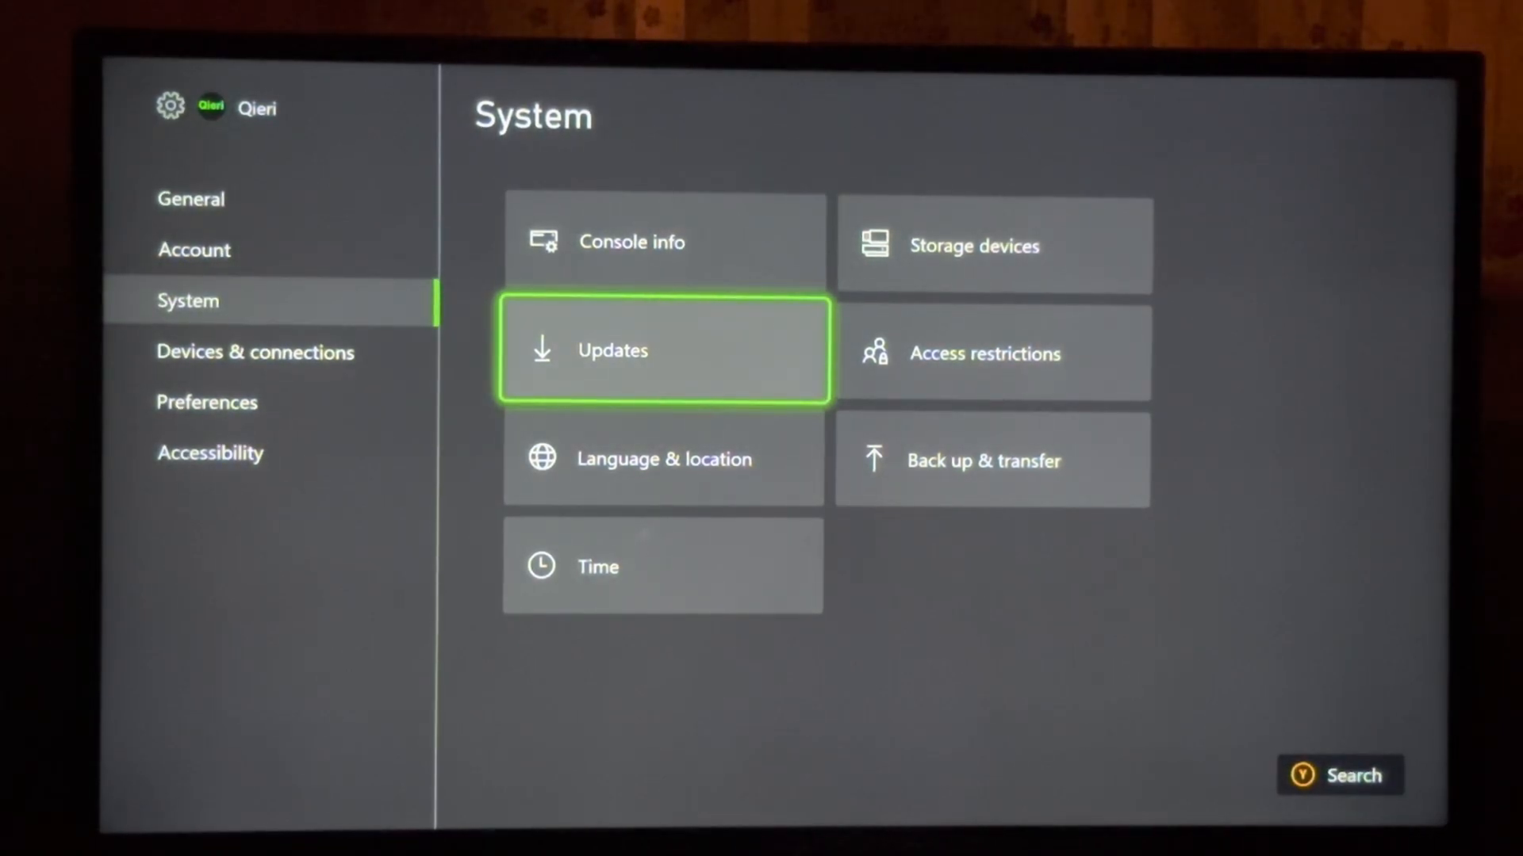
# Check 'Keep my games & apps up to date' in Updates, then go back to Home.
pyautogui.click(661, 350)
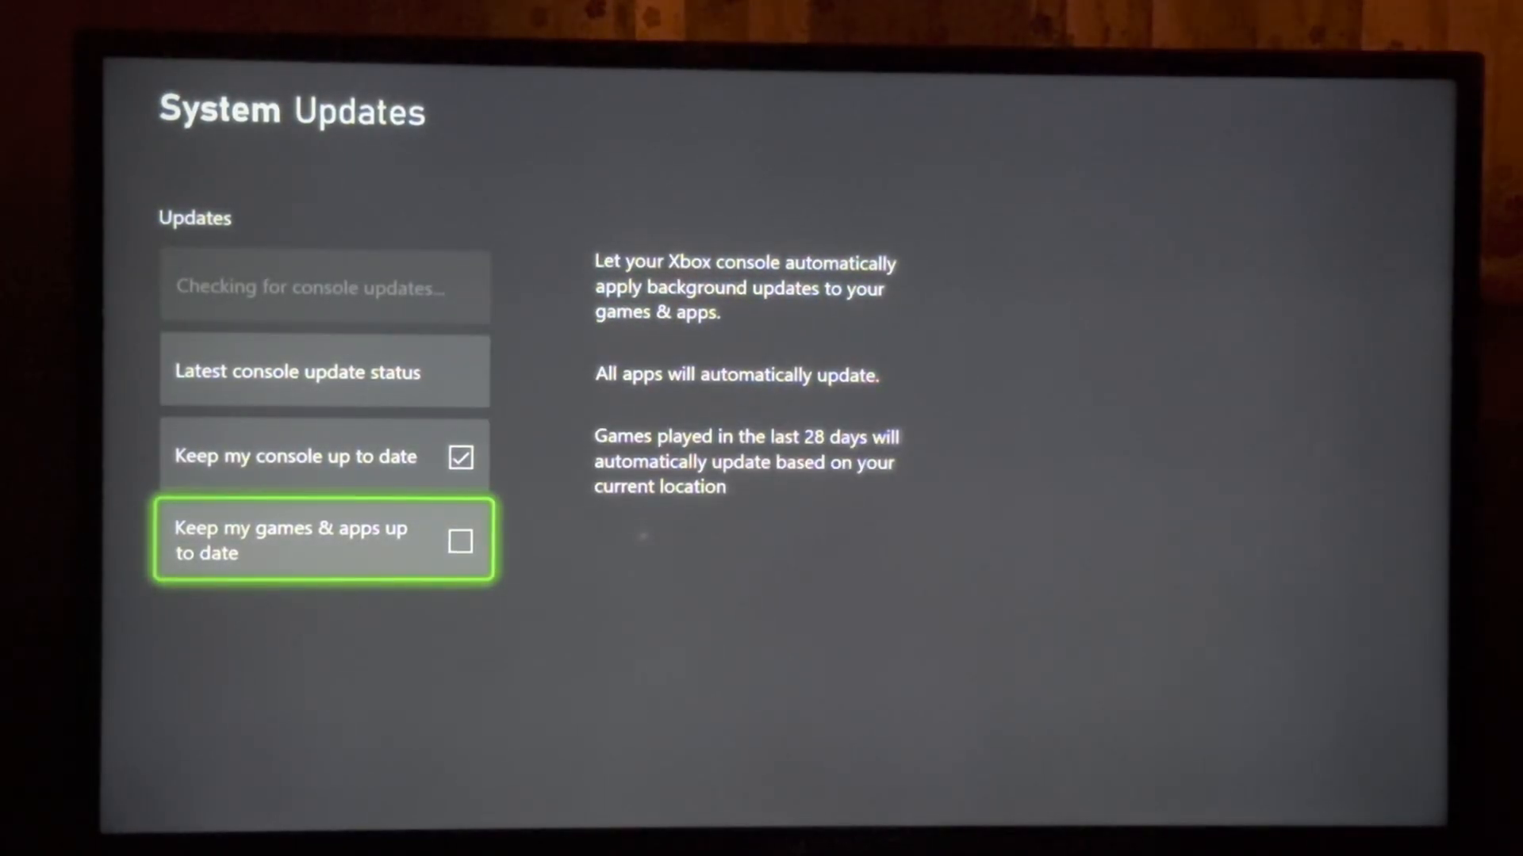
pyautogui.click(460, 541)
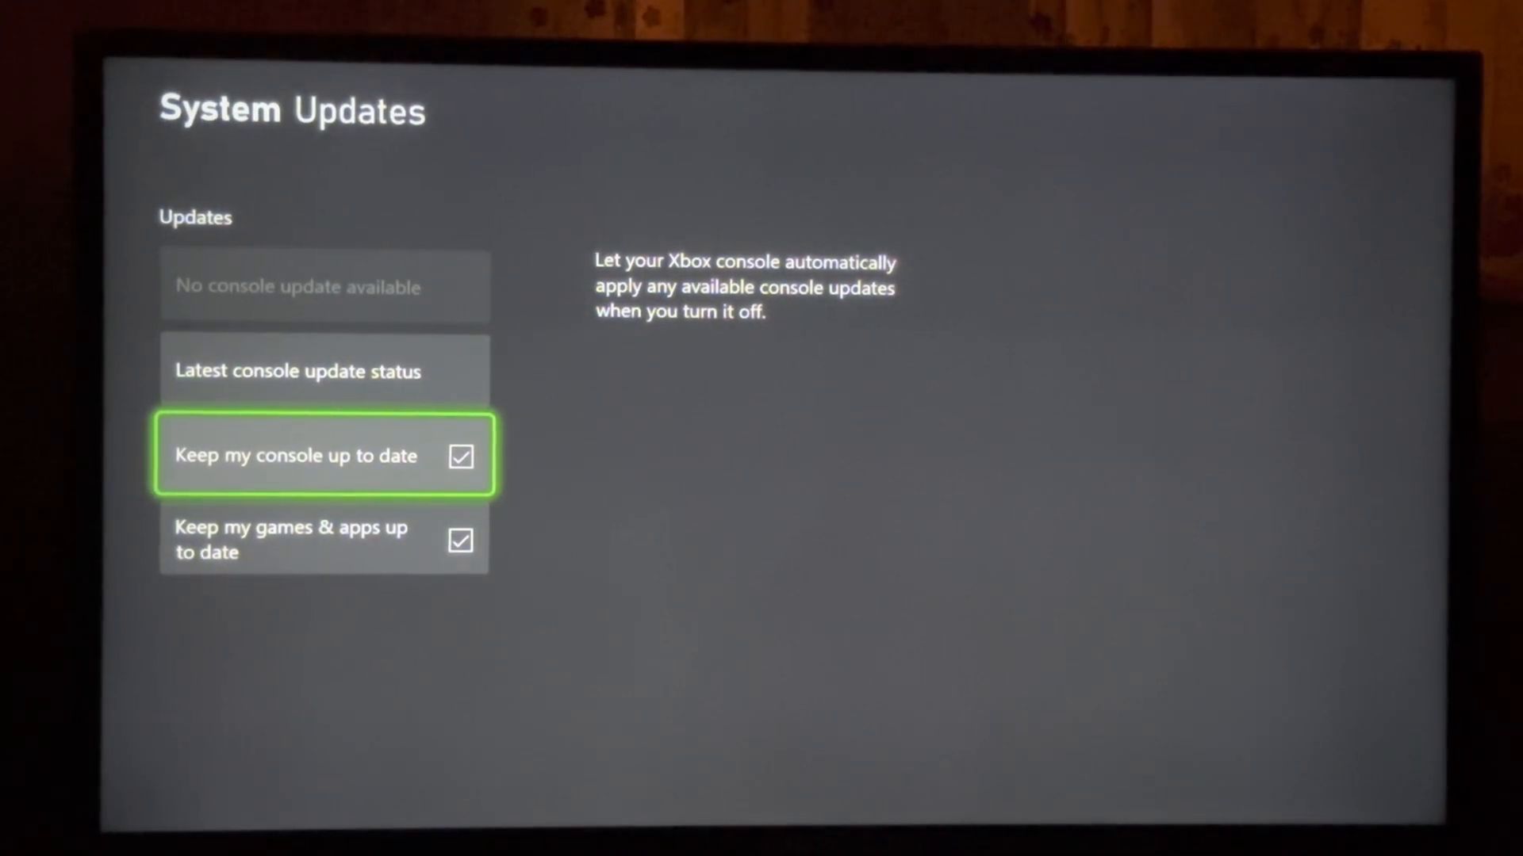
pyautogui.press('Down')
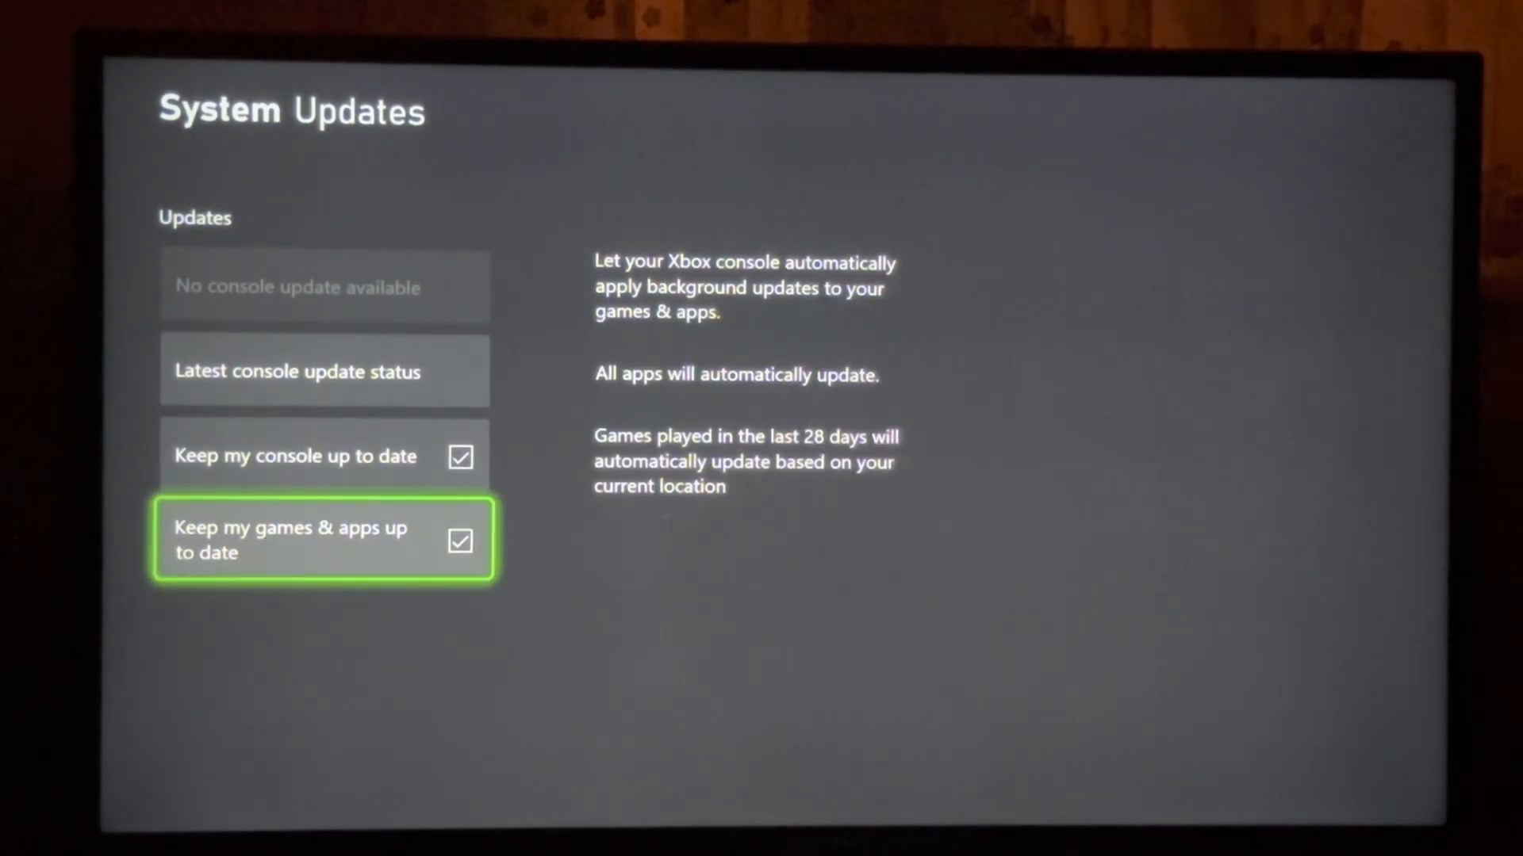
pyautogui.click(460, 540)
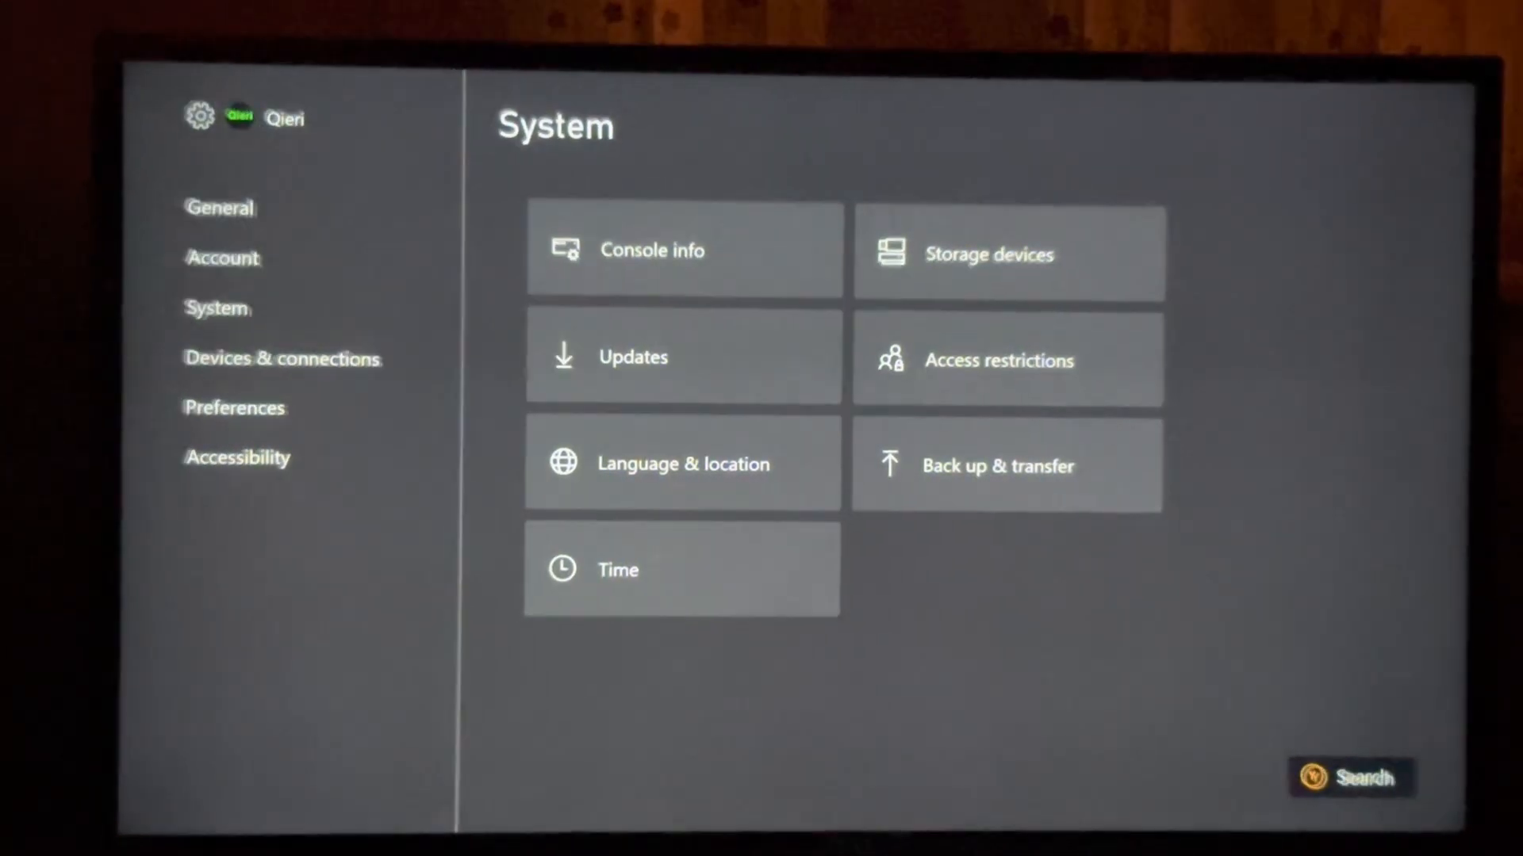
pyautogui.press('Escape')
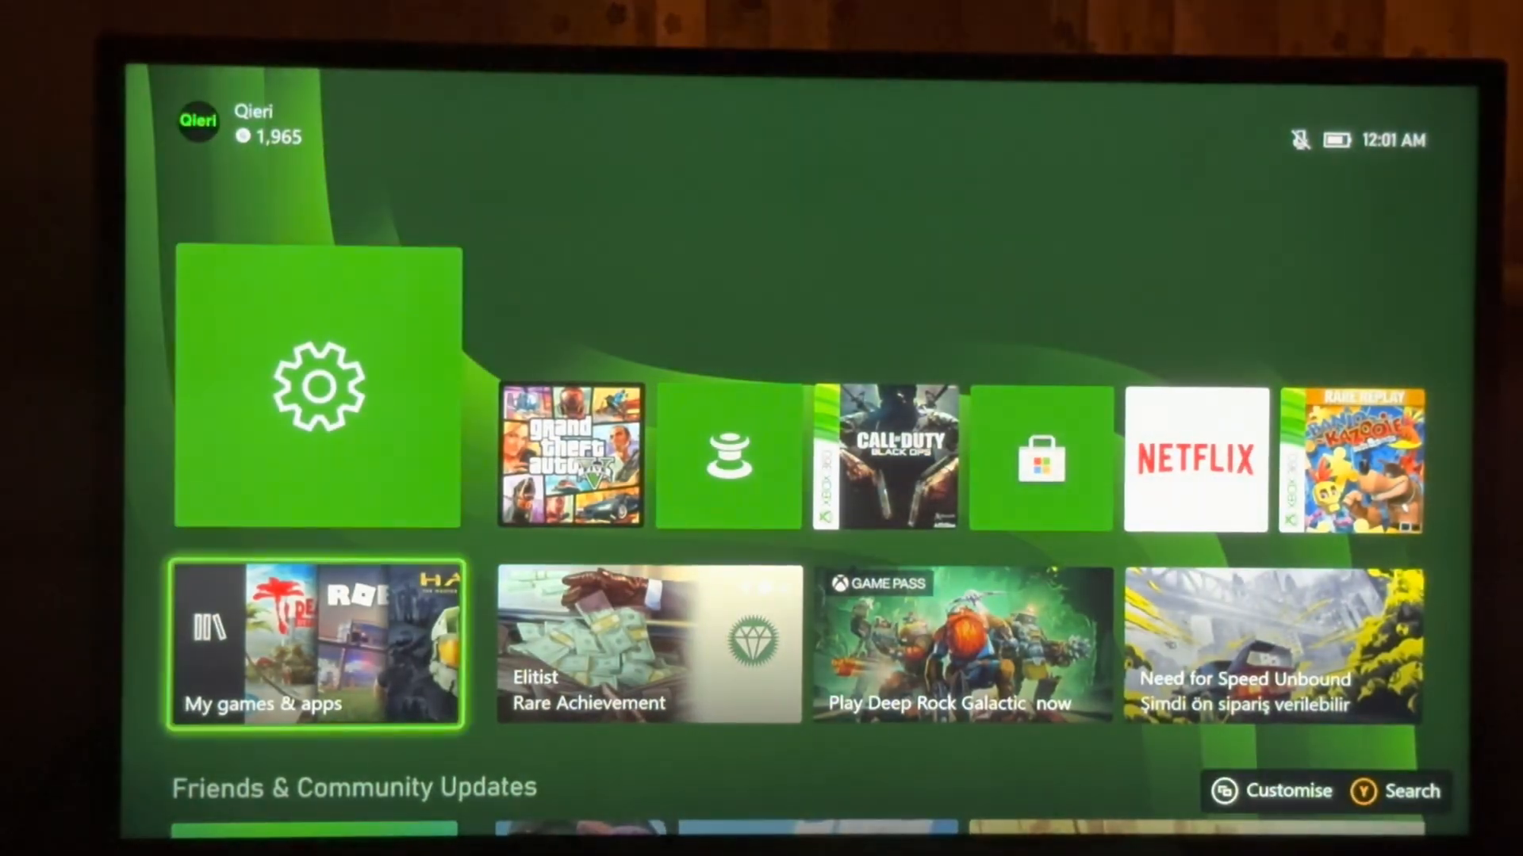